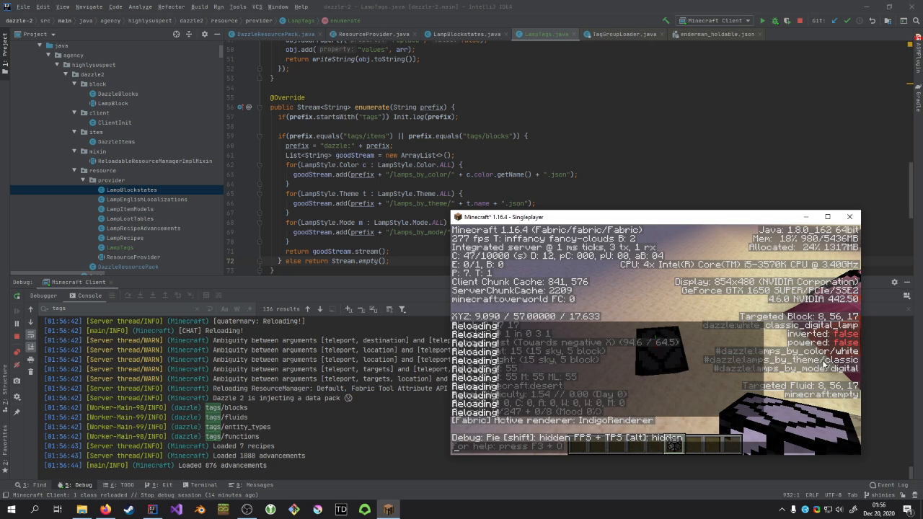
# - Show the creative inventory, before and after the reload, hovering the White Classic Digital Lamp tooltip
pyautogui.press('e')
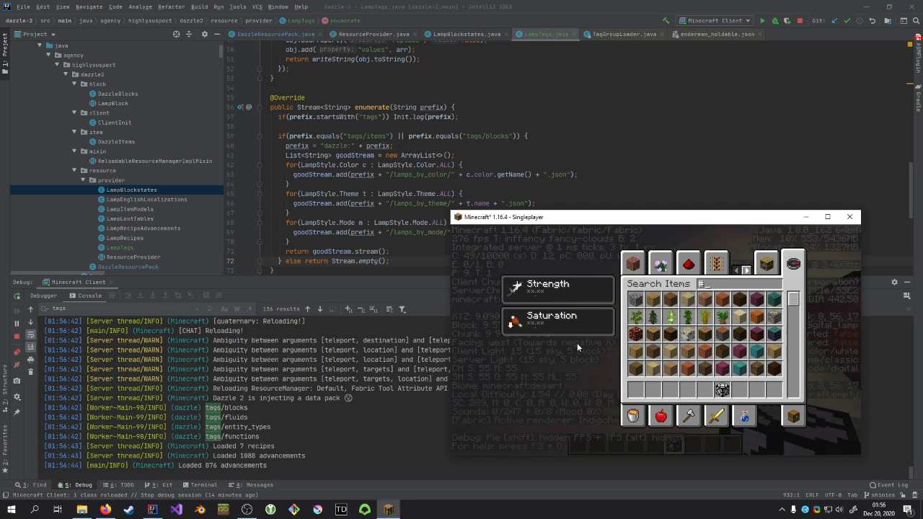
pyautogui.moveTo(722, 389)
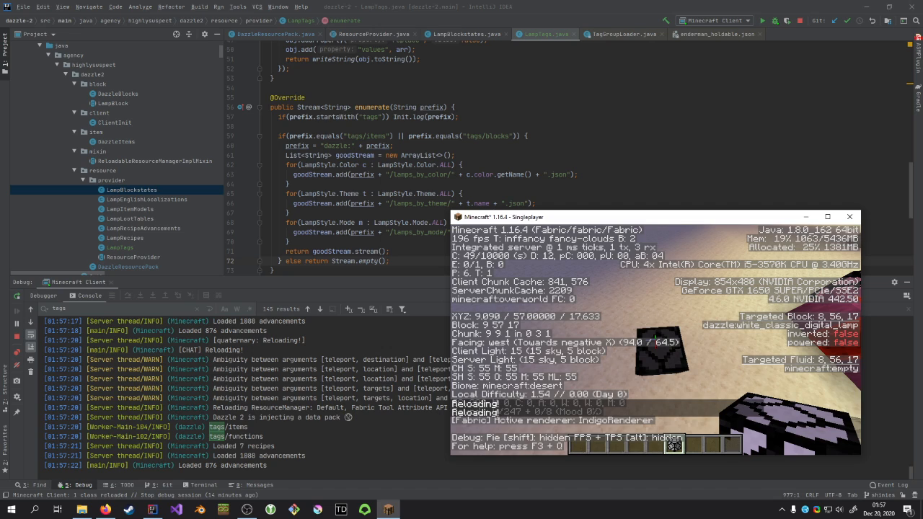
pyautogui.press('e')
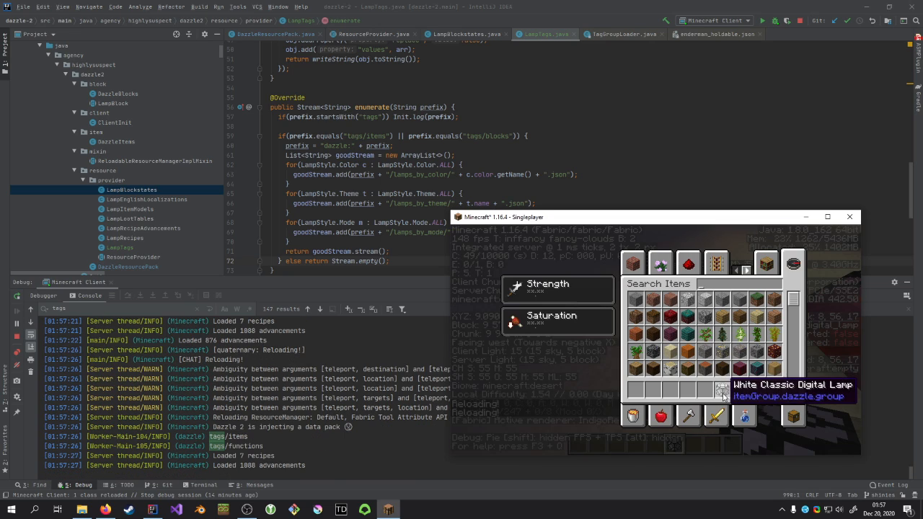